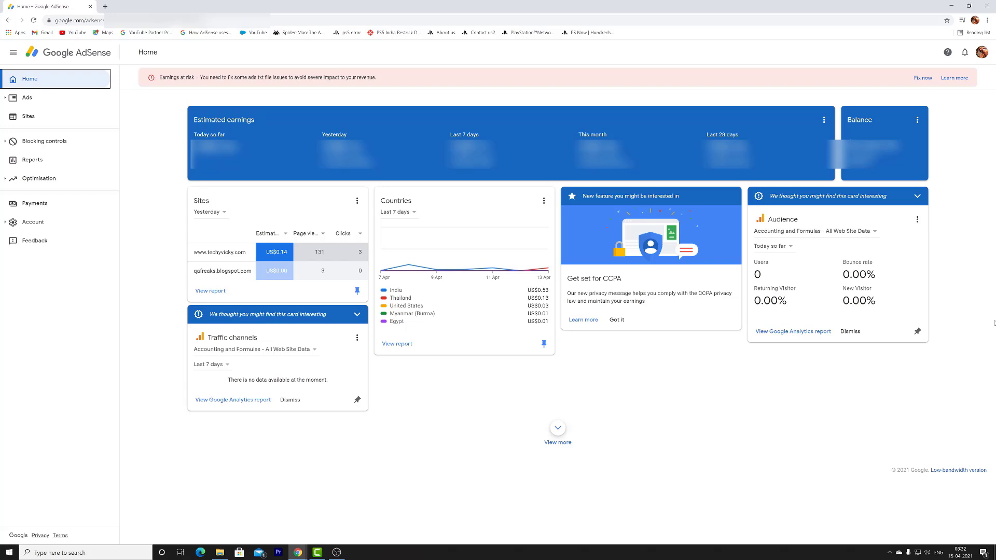
mouse_move(972, 274)
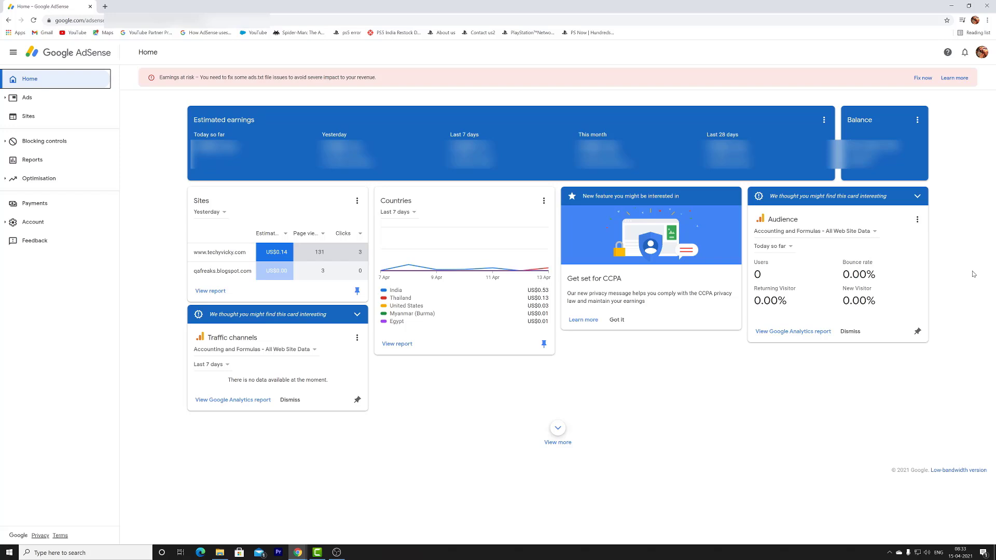
mouse_move(49, 20)
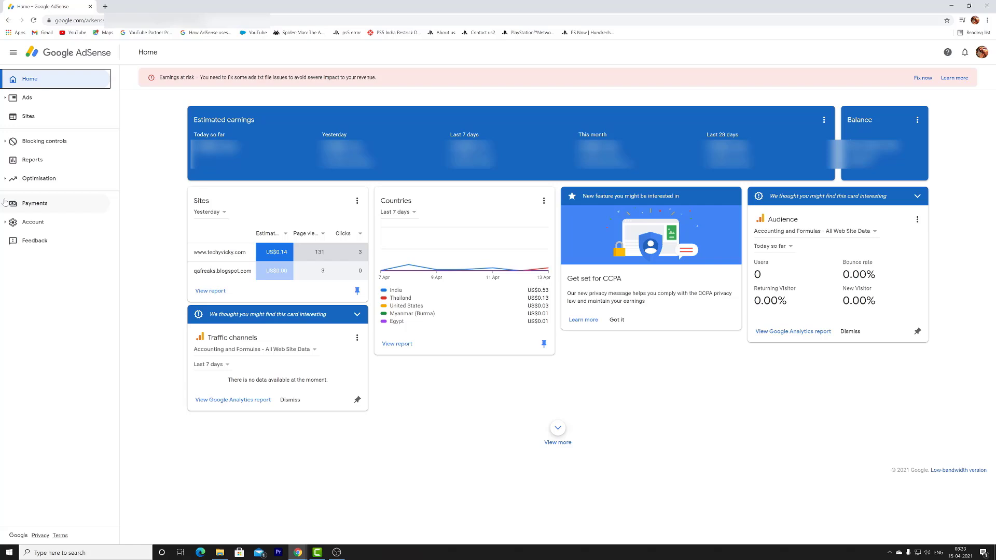
- Go from Payments settings to the United States tax info page showing Form W-8 BEN
left_click(34, 203)
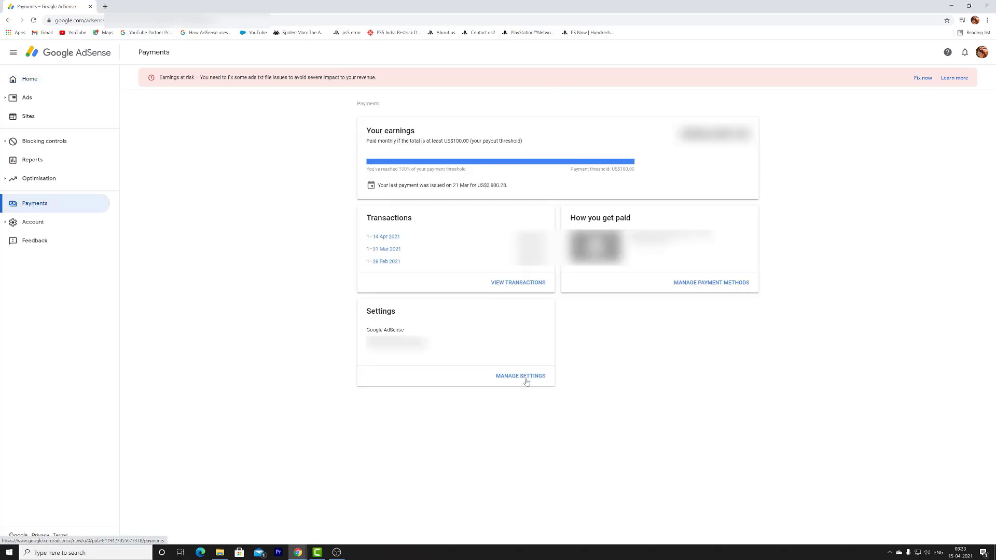
mouse_move(518, 379)
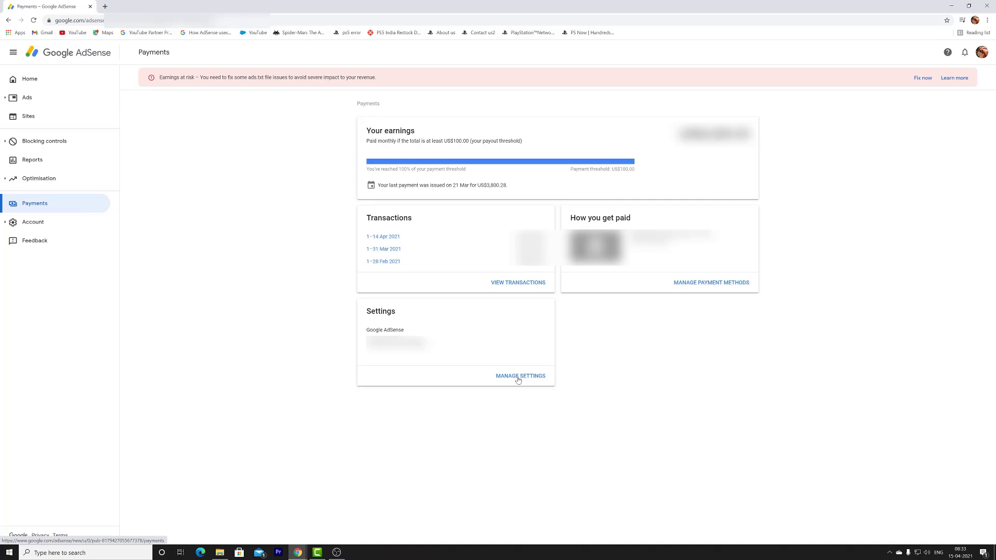
left_click(520, 376)
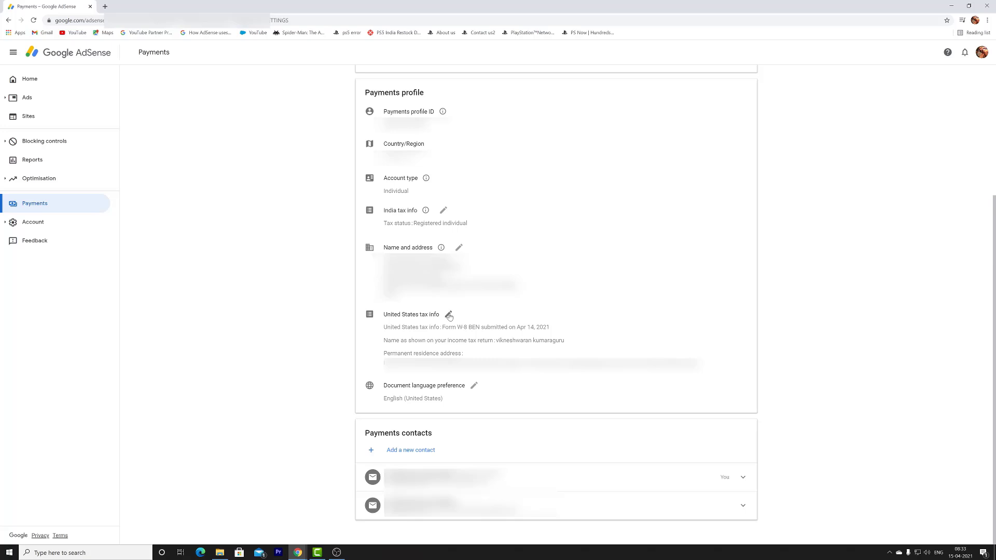
left_click(448, 315)
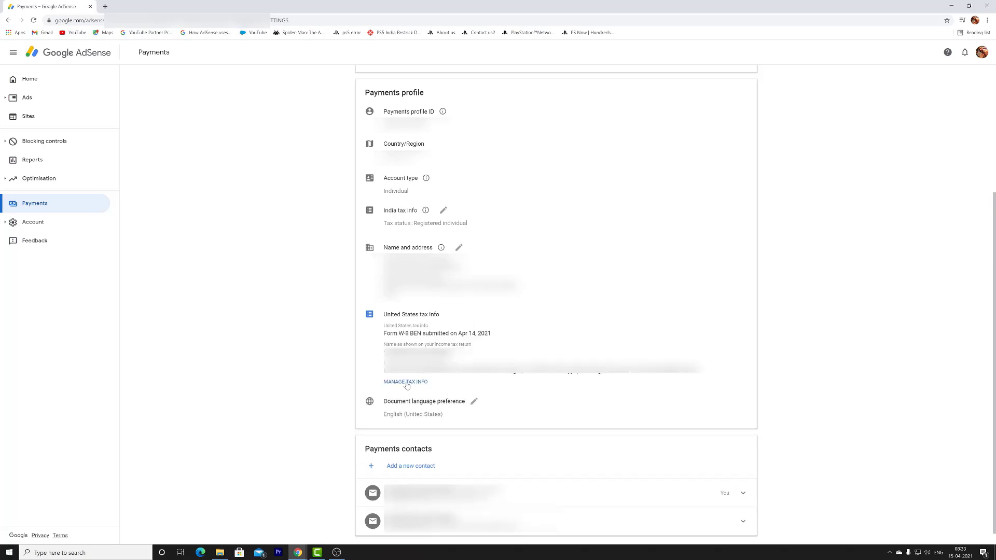
left_click(405, 381)
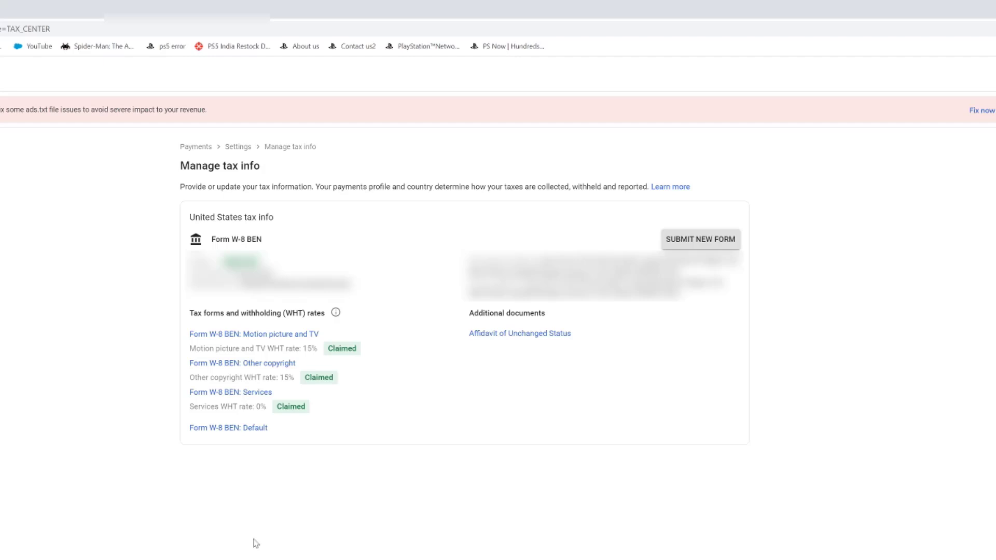
mouse_move(719, 247)
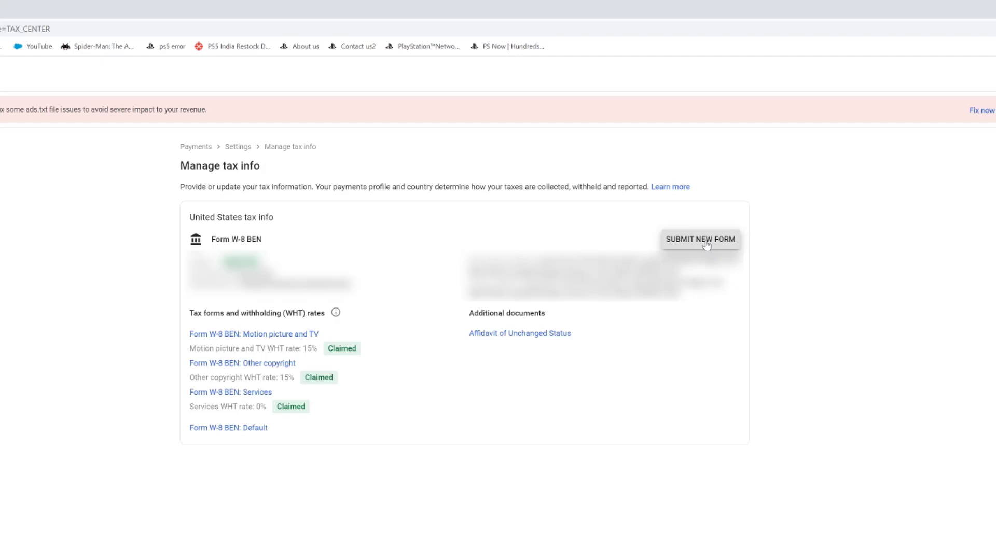
- Submit a new US tax form, confirming it replaces the existing W-8 BEN
left_click(699, 240)
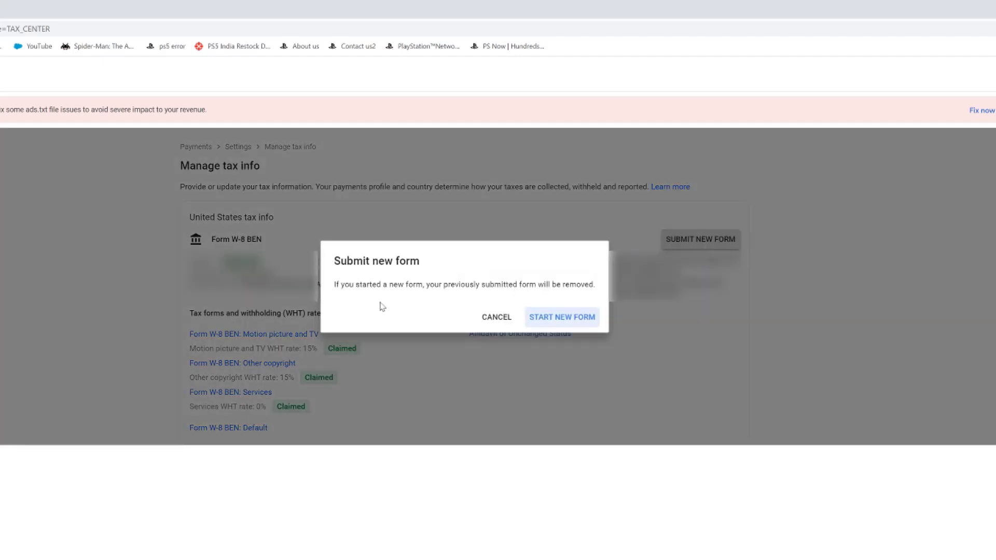
mouse_move(561, 317)
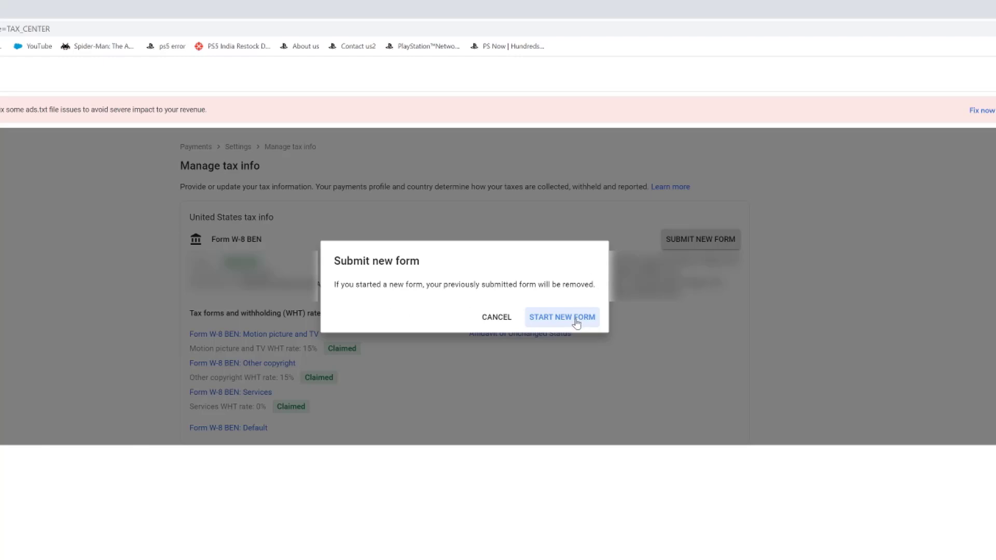
left_click(561, 316)
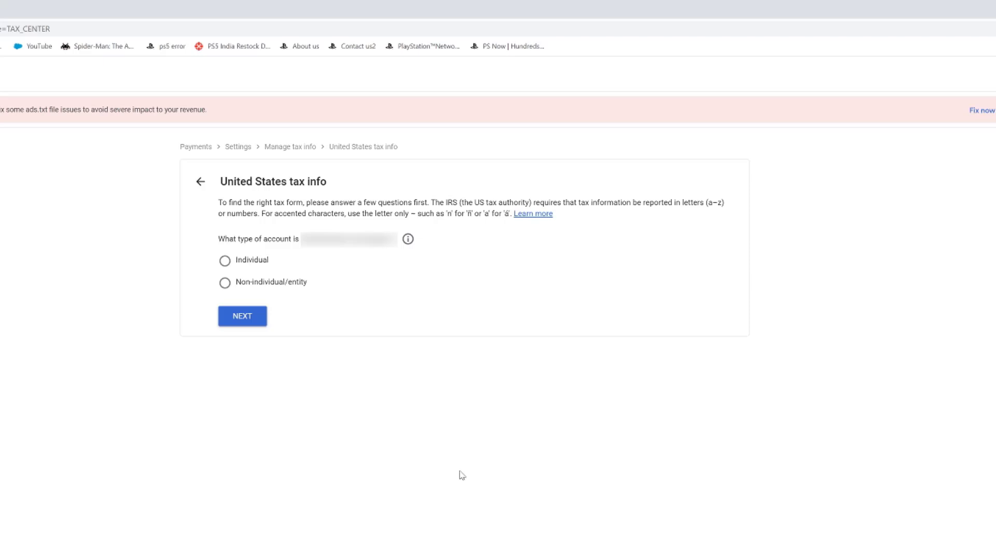